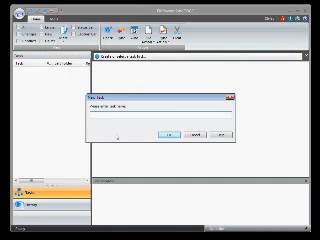
pyautogui.write('test')
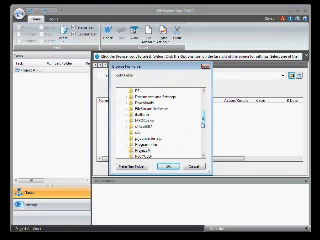
pyautogui.scroll(-3)
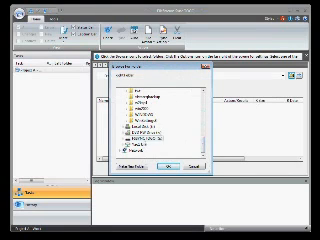